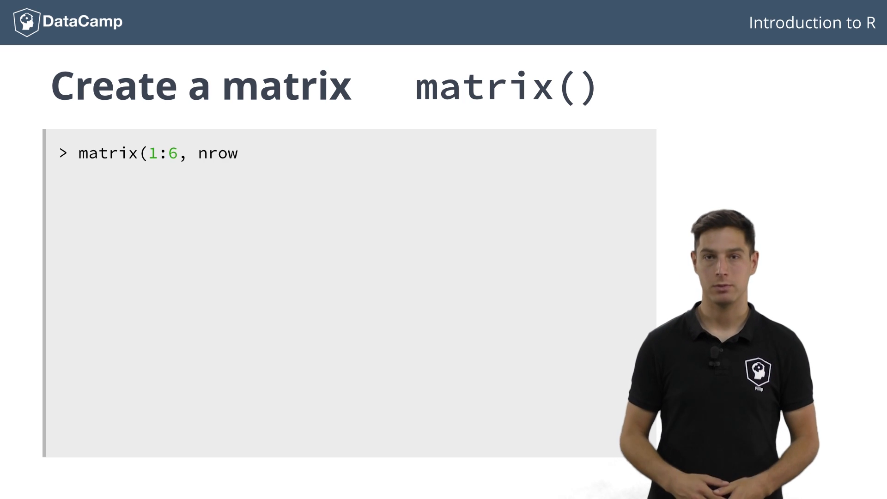
text(= 2))
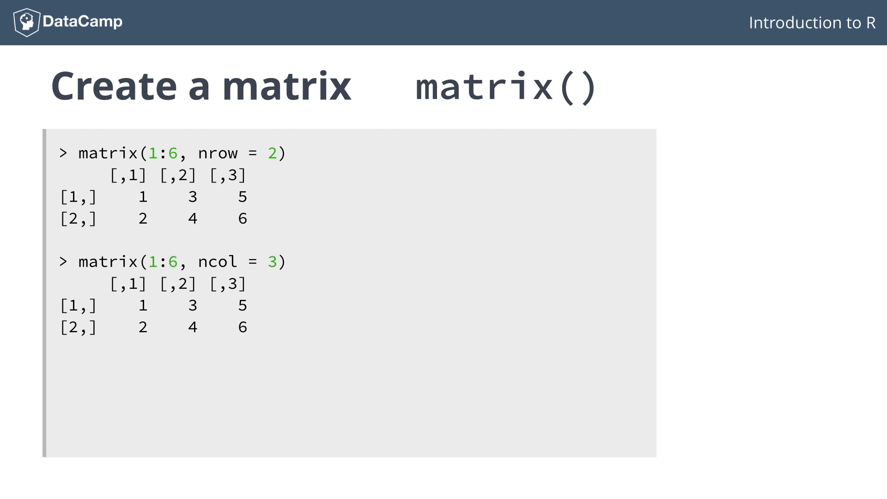
text(matrix(1:6, nrow = 2, byrow)
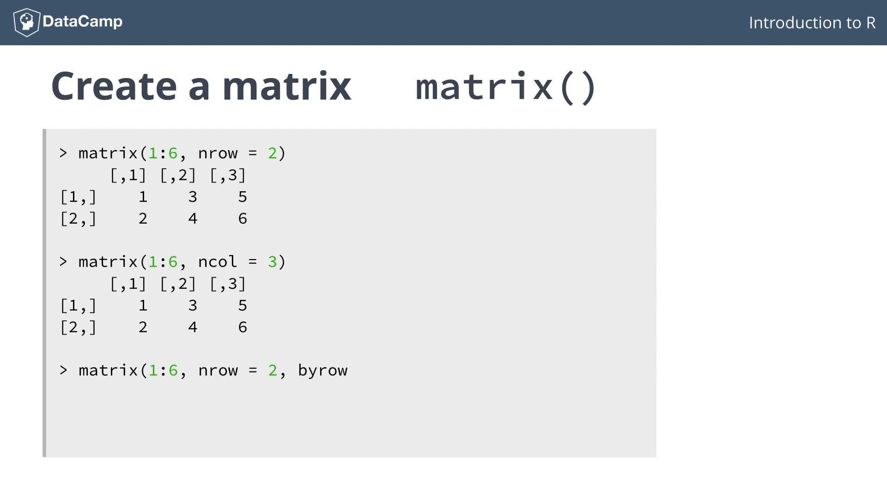
text(= TRUE))
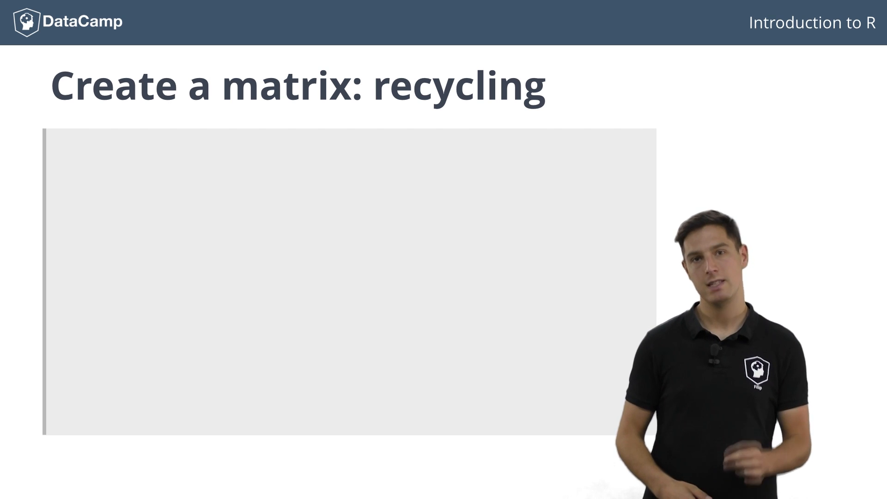
text(matrix(1:3, nrow = 2, ncol = 3))
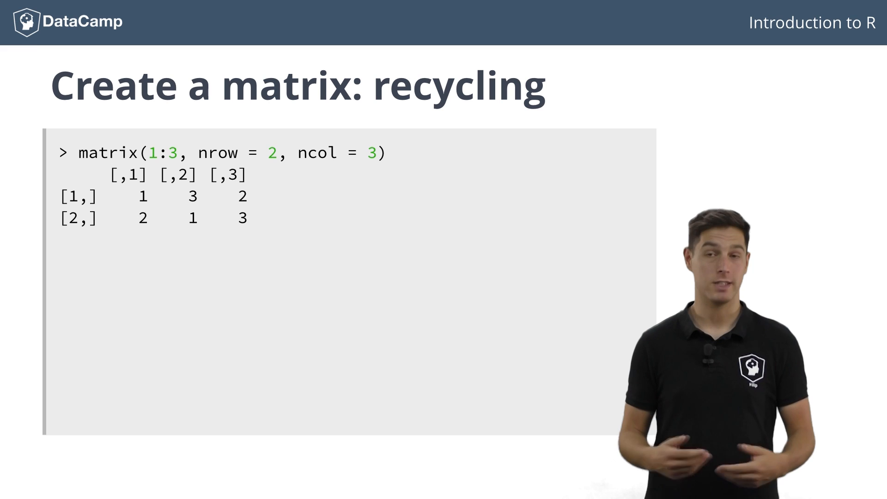
text(matrix(1:4, nrow = 2, ncol = 3))
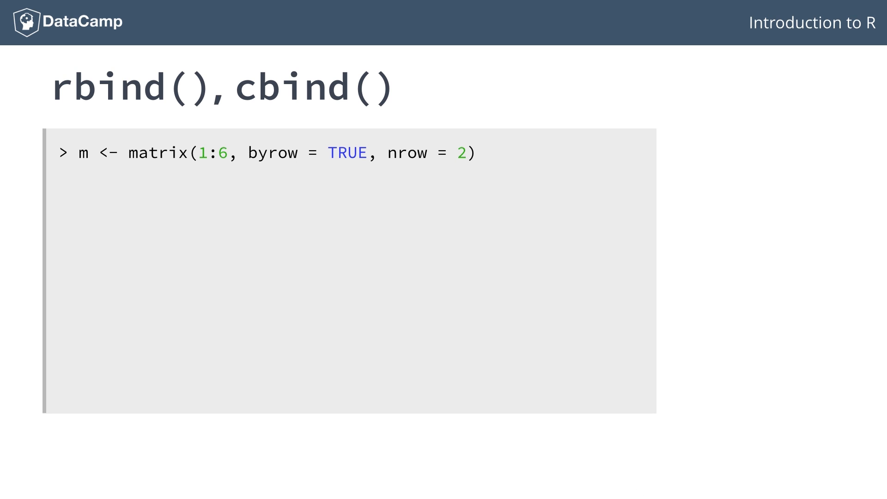
text(rbind(m, 7:9))
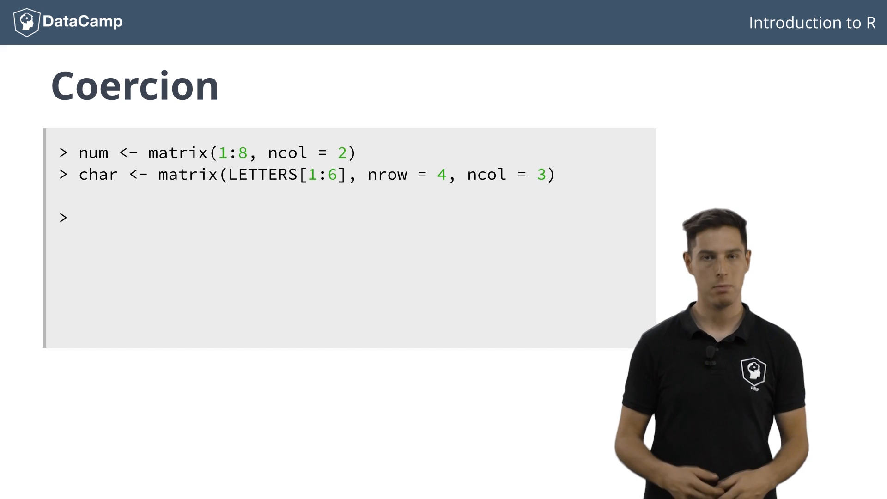
text(cbind(num, char))
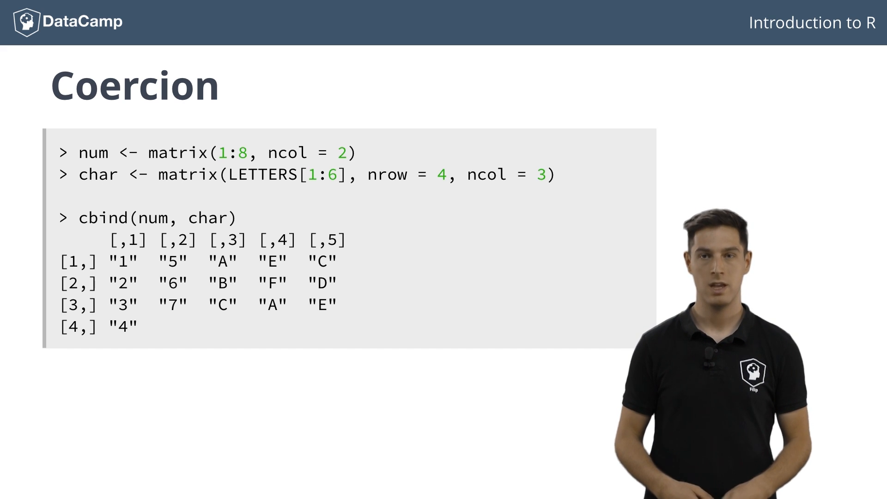